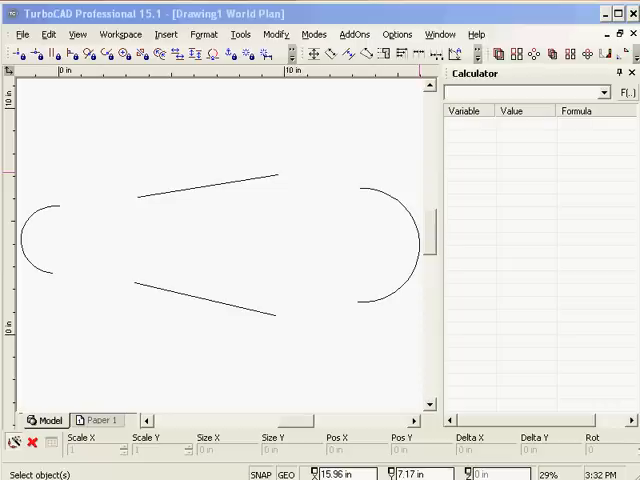
{"action": "mouse_move", "coordinate": [555, 72]}
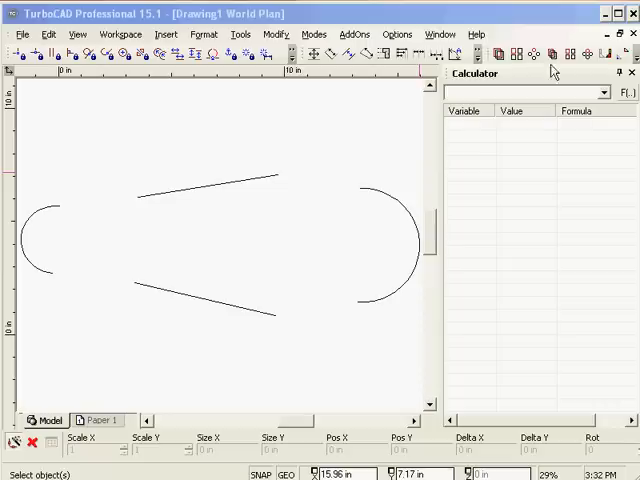
{"action": "mouse_move", "coordinate": [258, 170]}
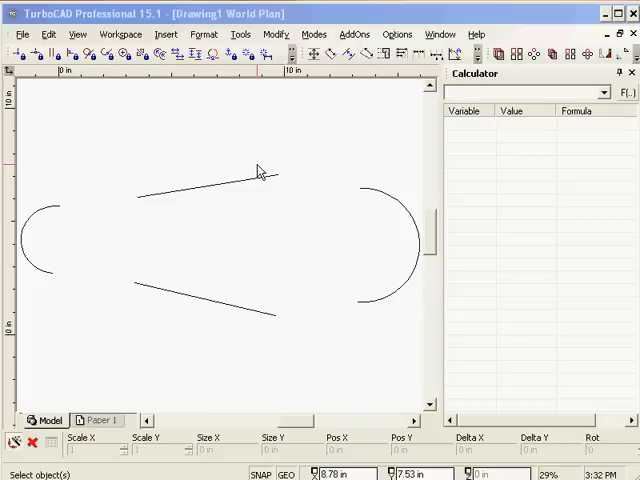
{"action": "mouse_move", "coordinate": [255, 168]}
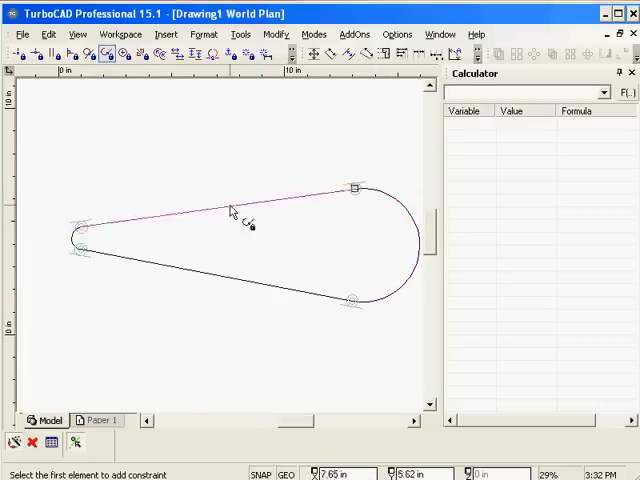
Apply an Equal Length constraint to the upper and lower straight sides of the teardrop.
{"action": "left_click", "coordinate": [178, 54]}
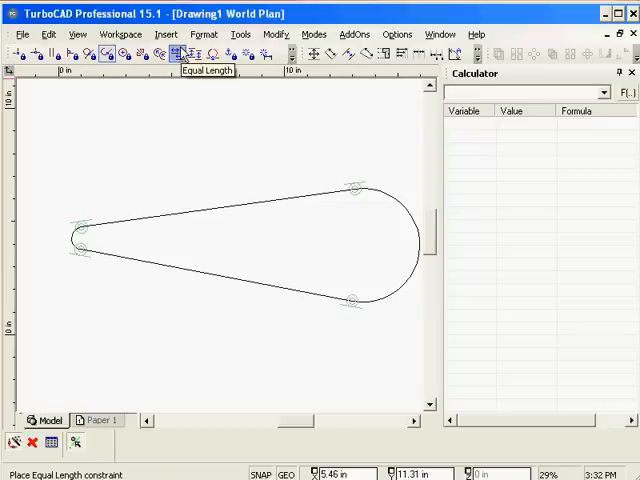
{"action": "left_click", "coordinate": [230, 205]}
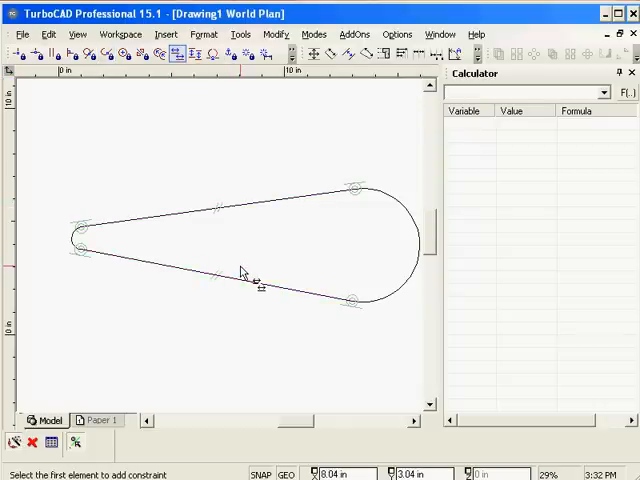
{"action": "mouse_move", "coordinate": [245, 270]}
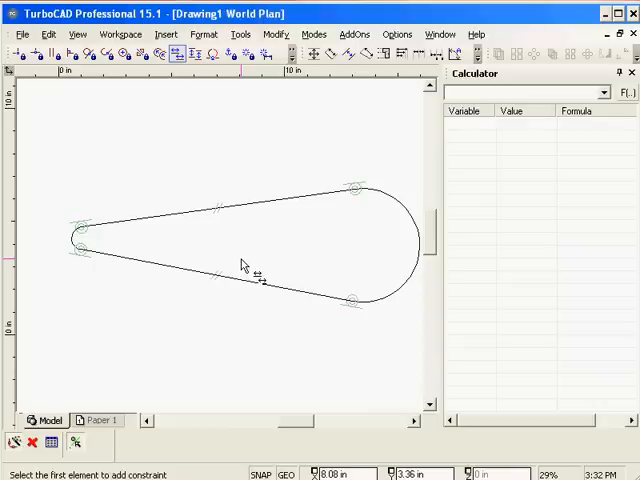
{"action": "left_click", "coordinate": [215, 215]}
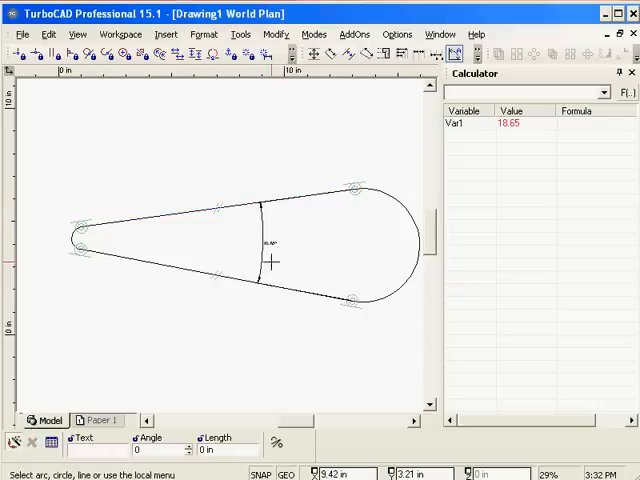
Change Calculator variable Var1 to 10.00 so the left-end arc regenerates larger.
{"action": "double_click", "coordinate": [510, 123]}
{"action": "type", "text": "10"}
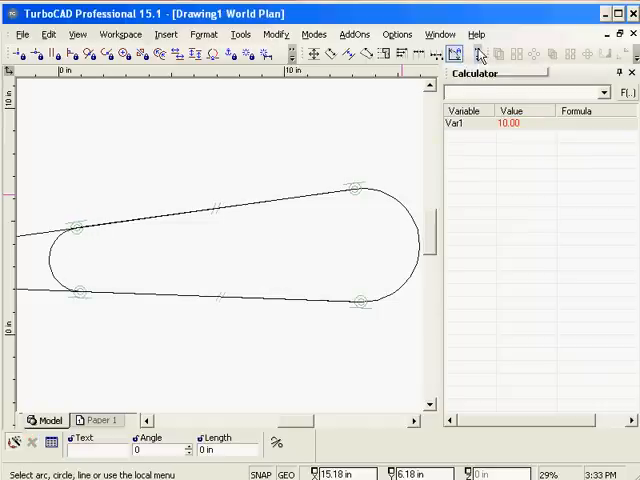
{"action": "mouse_move", "coordinate": [113, 217]}
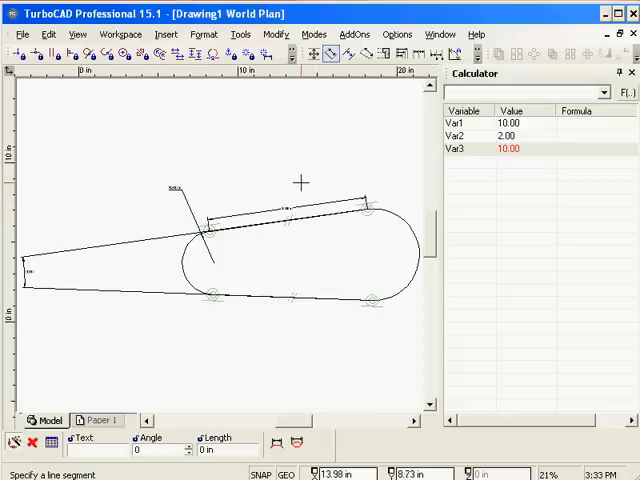
{"action": "mouse_move", "coordinate": [320, 210]}
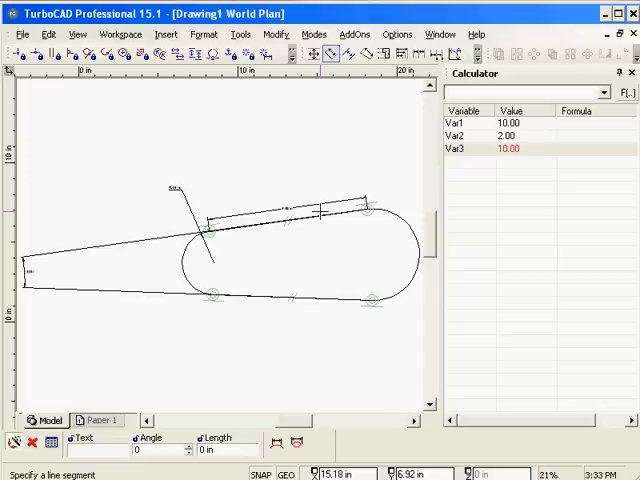
{"action": "mouse_move", "coordinate": [346, 258]}
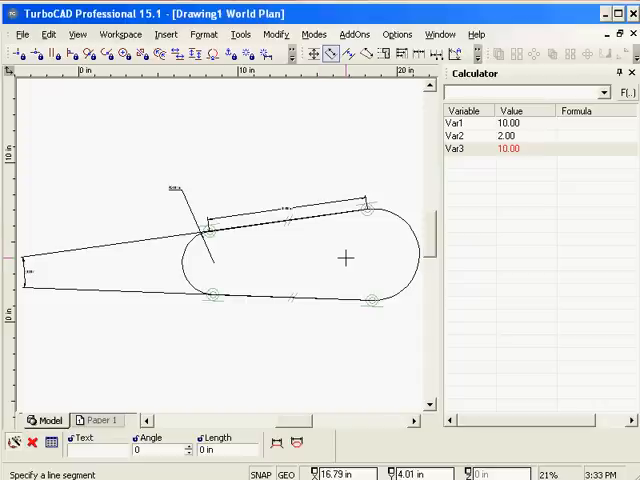
Zoom out and select the entire teardrop profile.
{"action": "scroll", "scroll_direction": "down", "scroll_amount": 3}
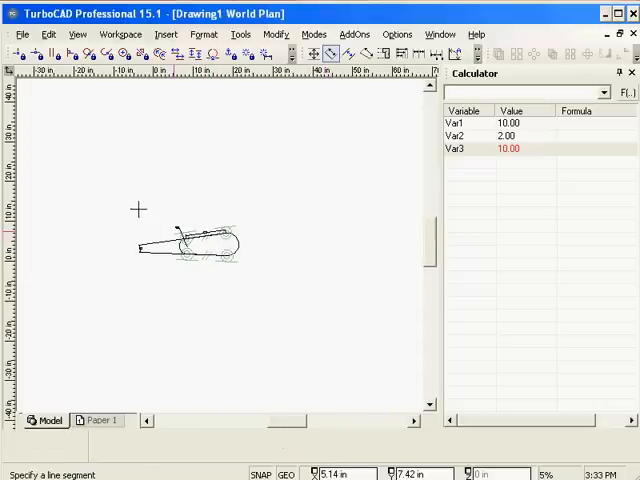
{"action": "left_click", "coordinate": [515, 55]}
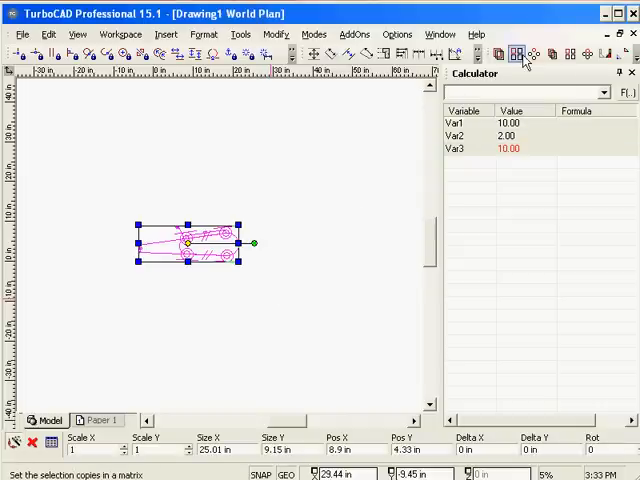